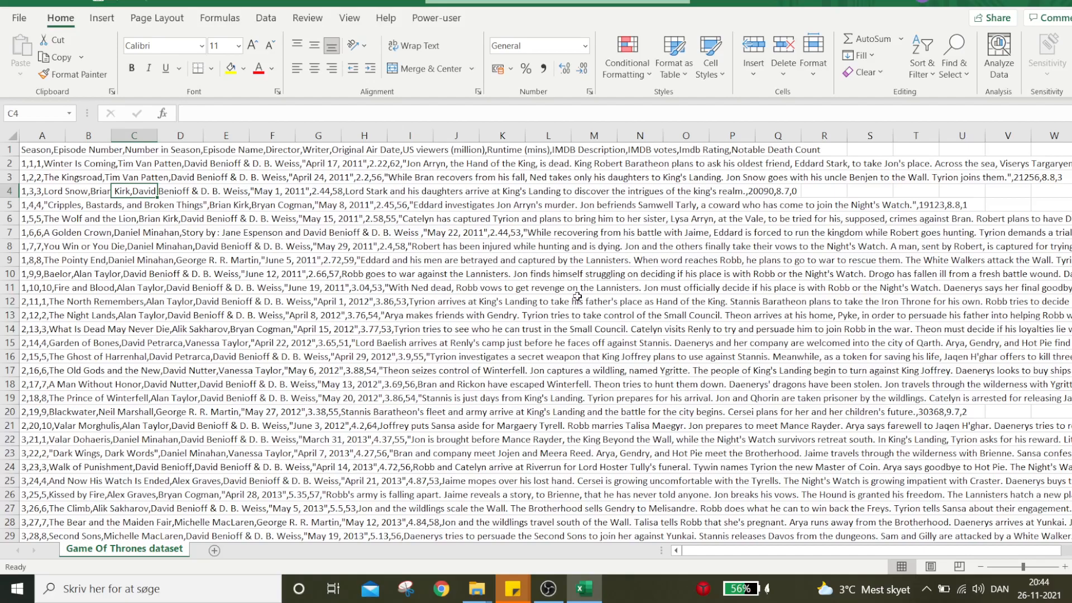
Select column A of the episode data and launch Text to Columns from Data
left_click(88, 219)
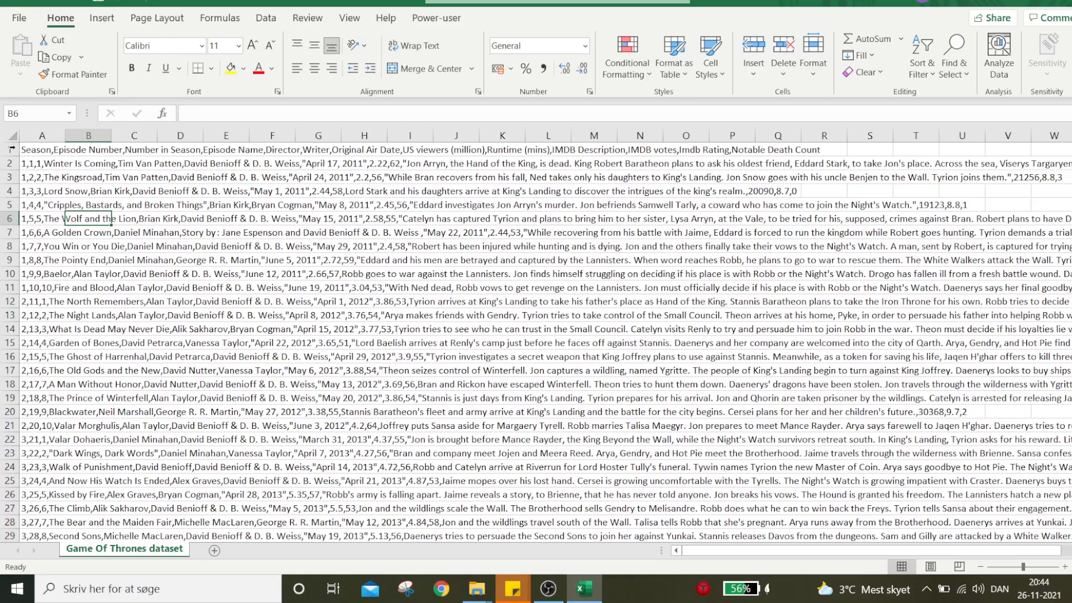
left_click(40, 135)
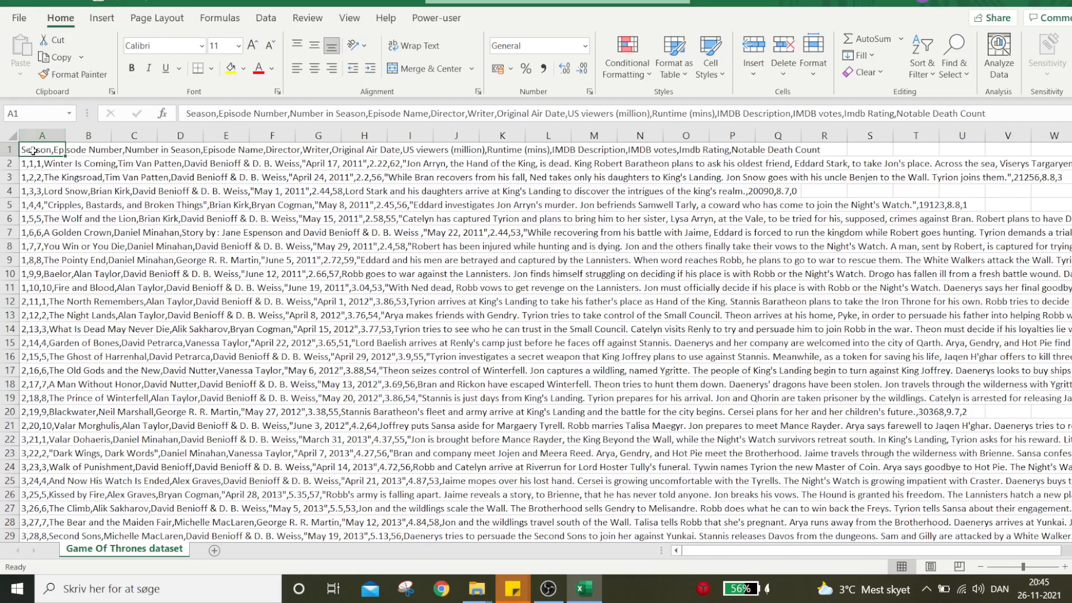
mouse_move(191, 119)
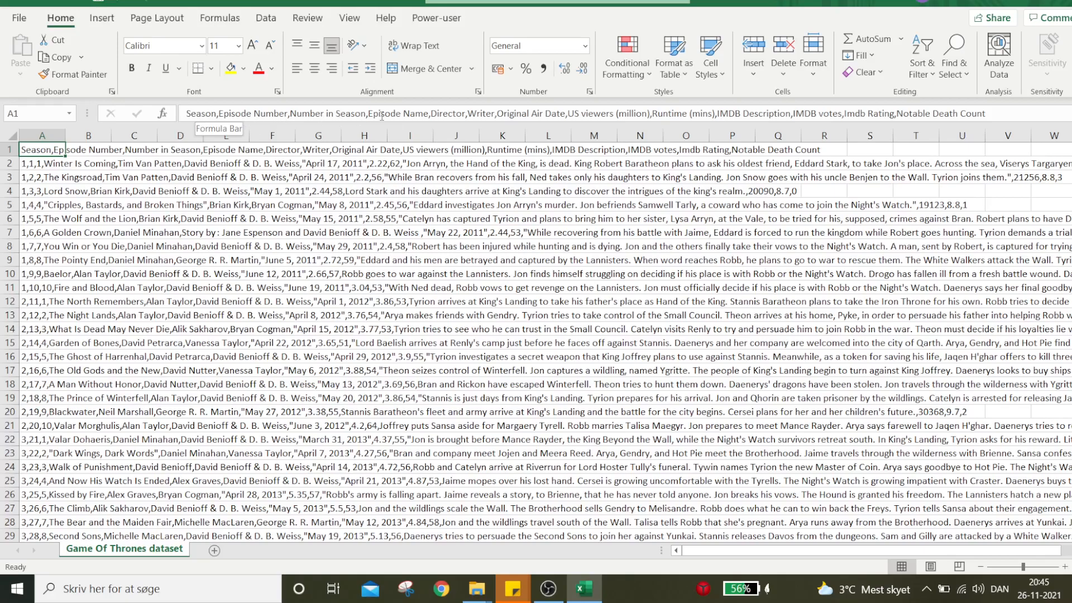
mouse_move(190, 104)
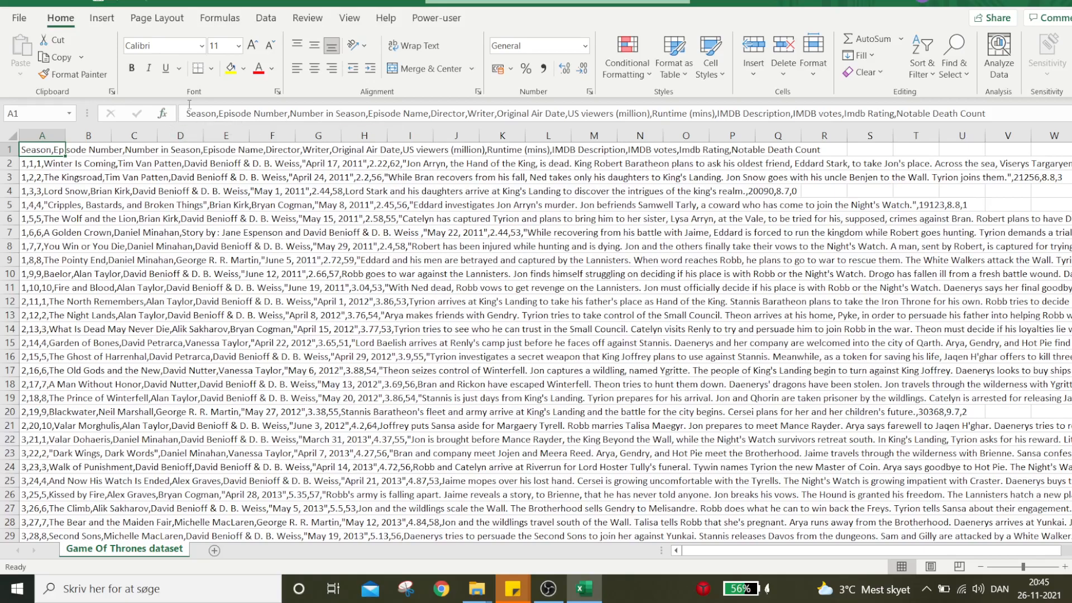
mouse_move(217, 113)
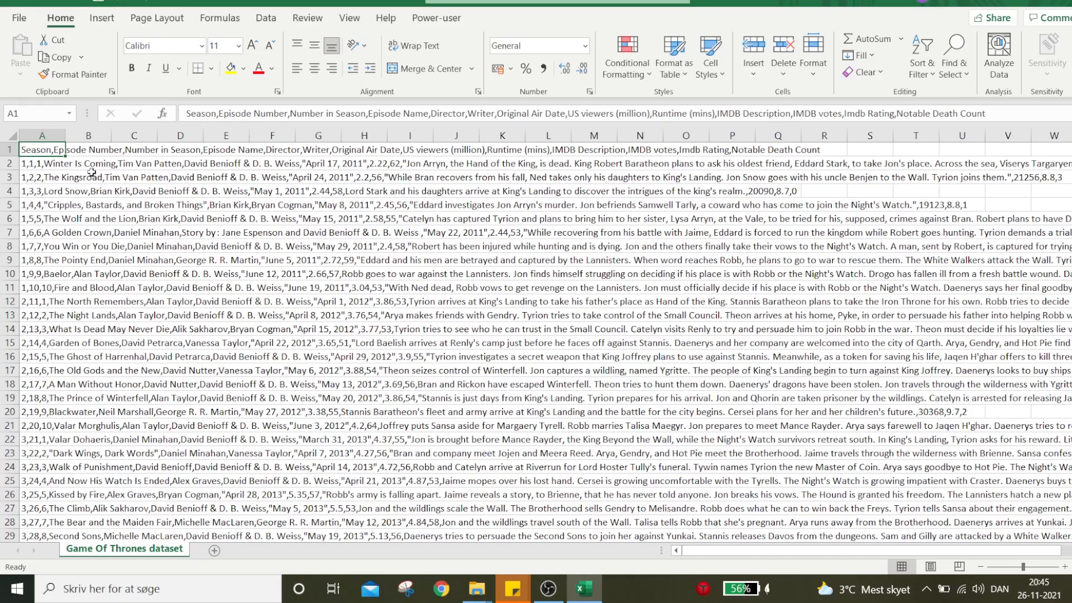
left_click(41, 135)
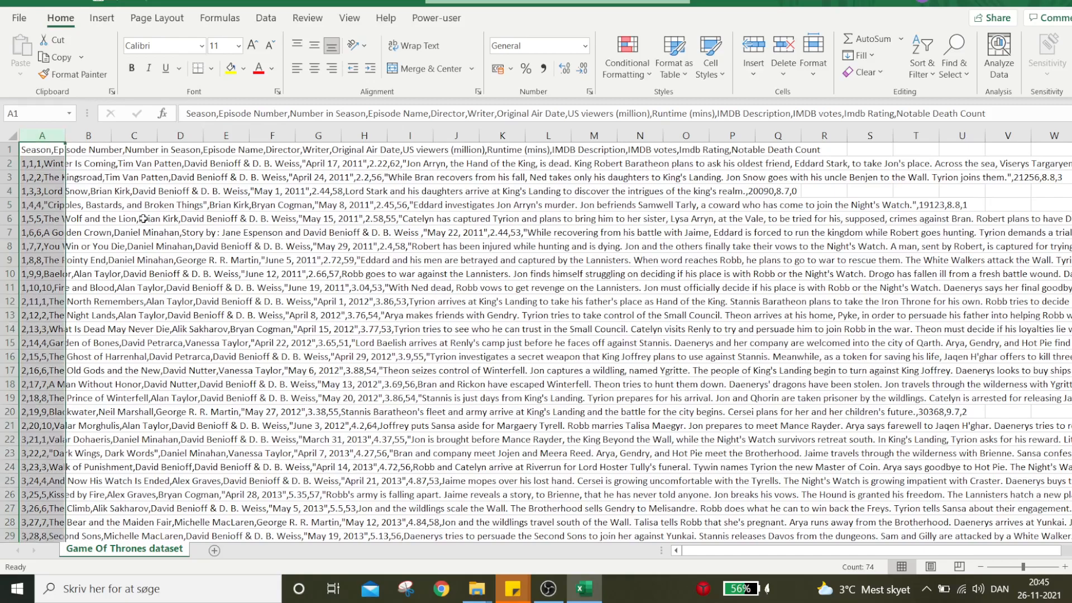
left_click(265, 17)
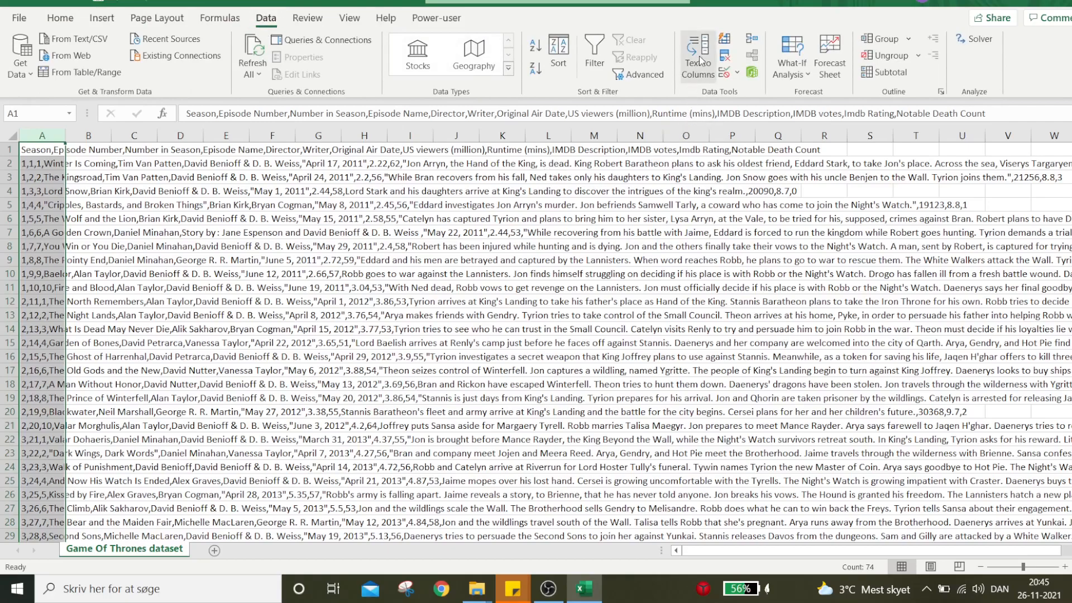
mouse_move(697, 55)
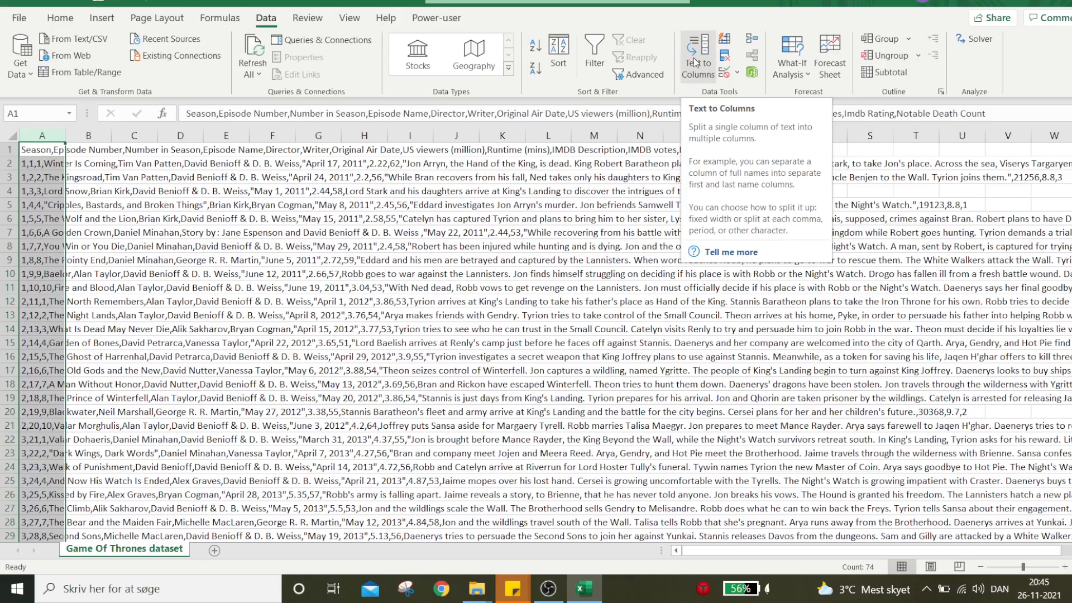
left_click(696, 55)
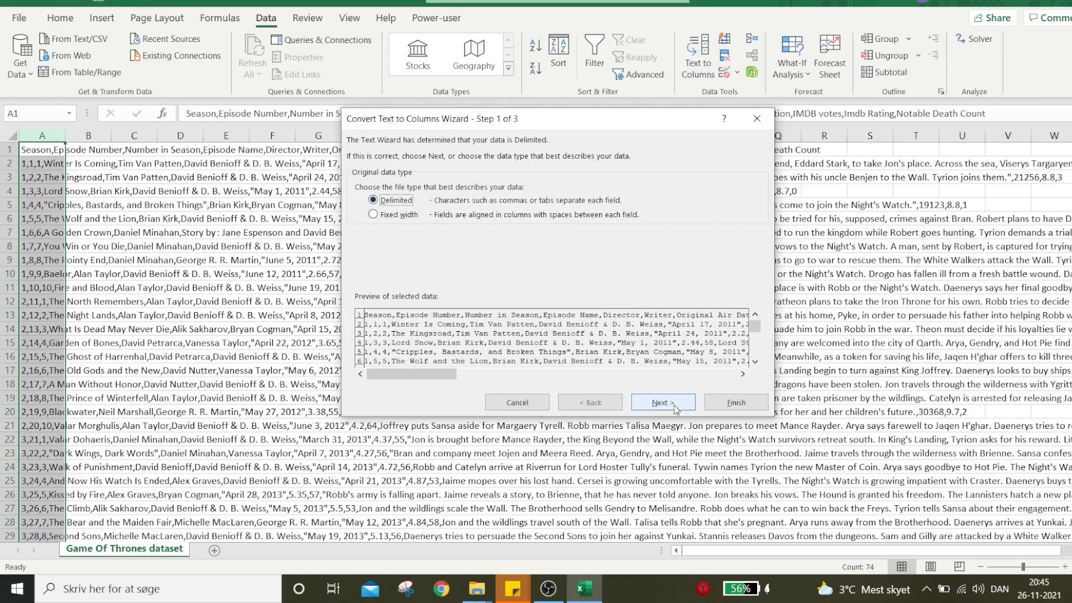
Use Comma instead of Tab as the delimiter and reach the column-format step
left_click(662, 402)
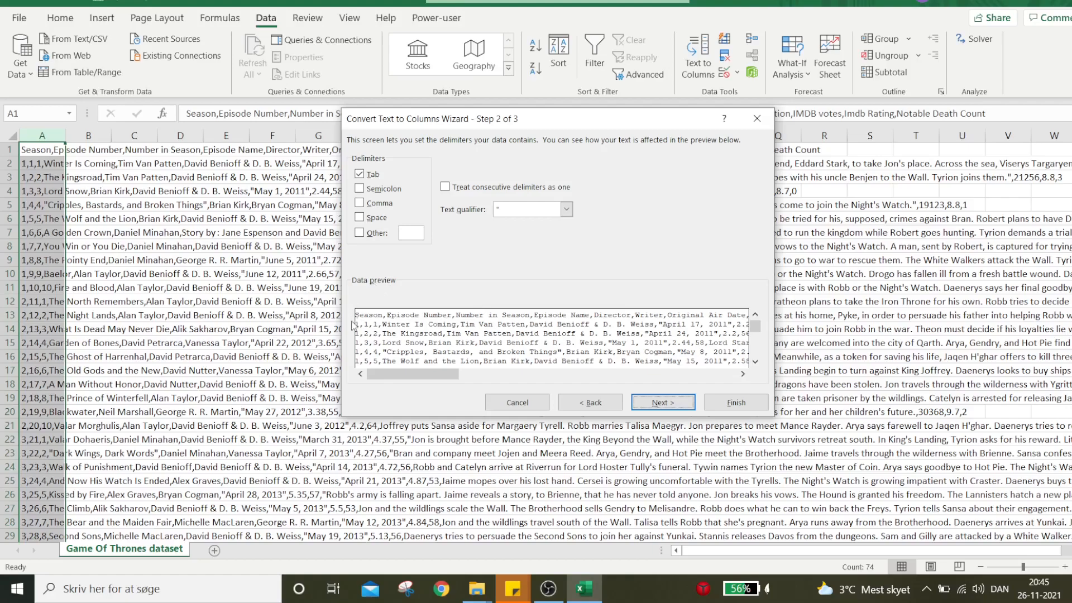
mouse_move(429, 206)
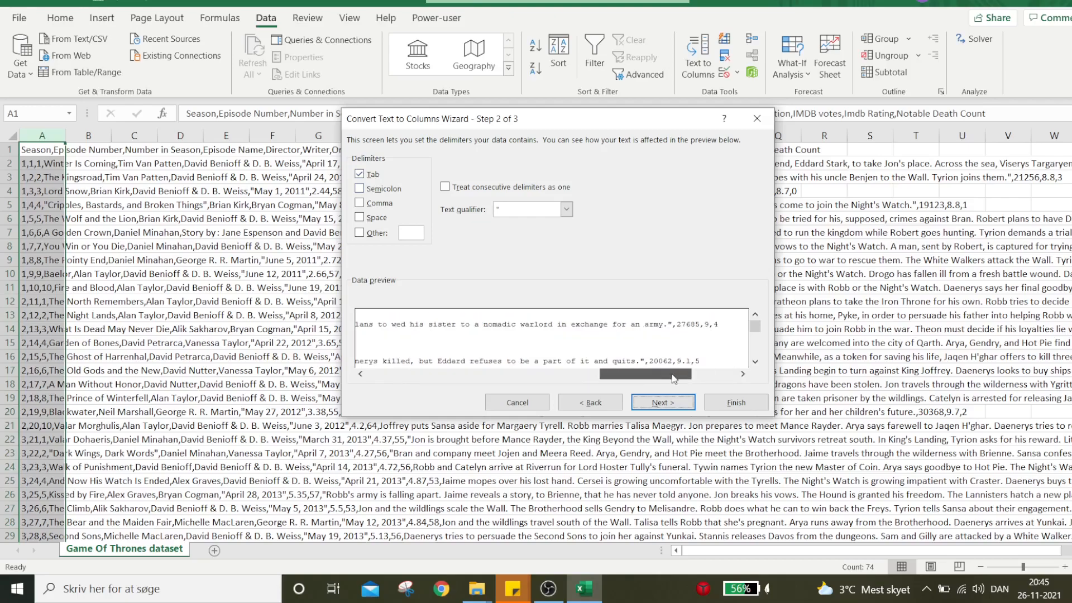
left_click(361, 203)
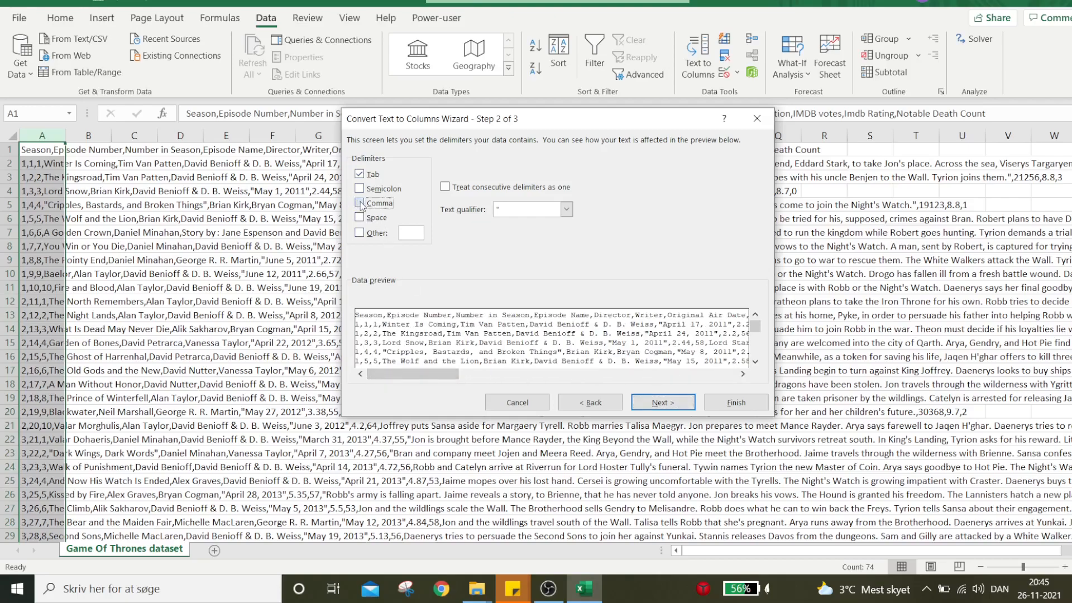
left_click(360, 202)
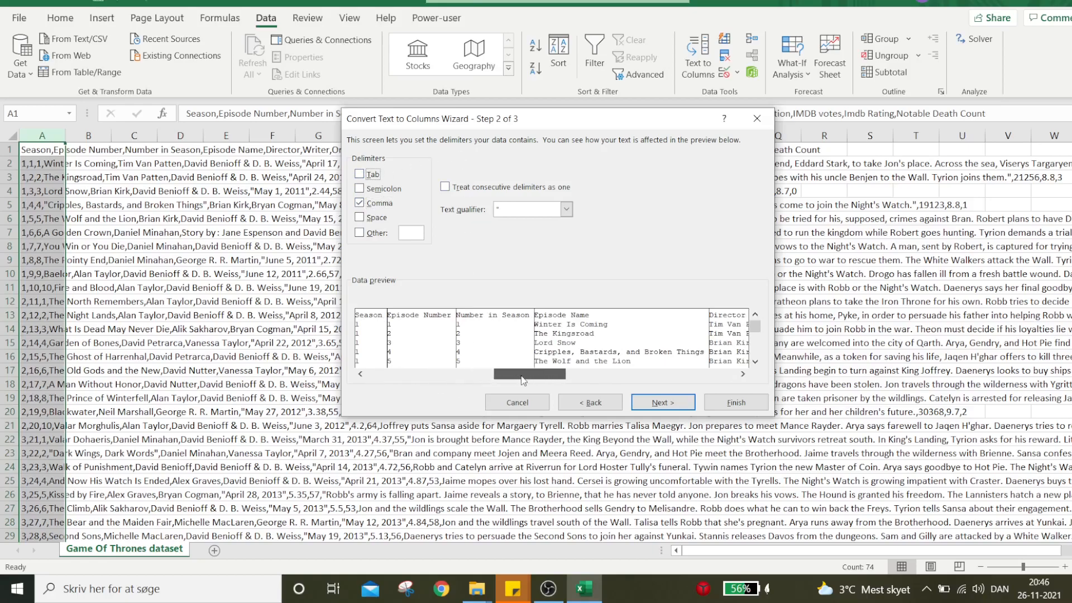
scroll("right", 3)
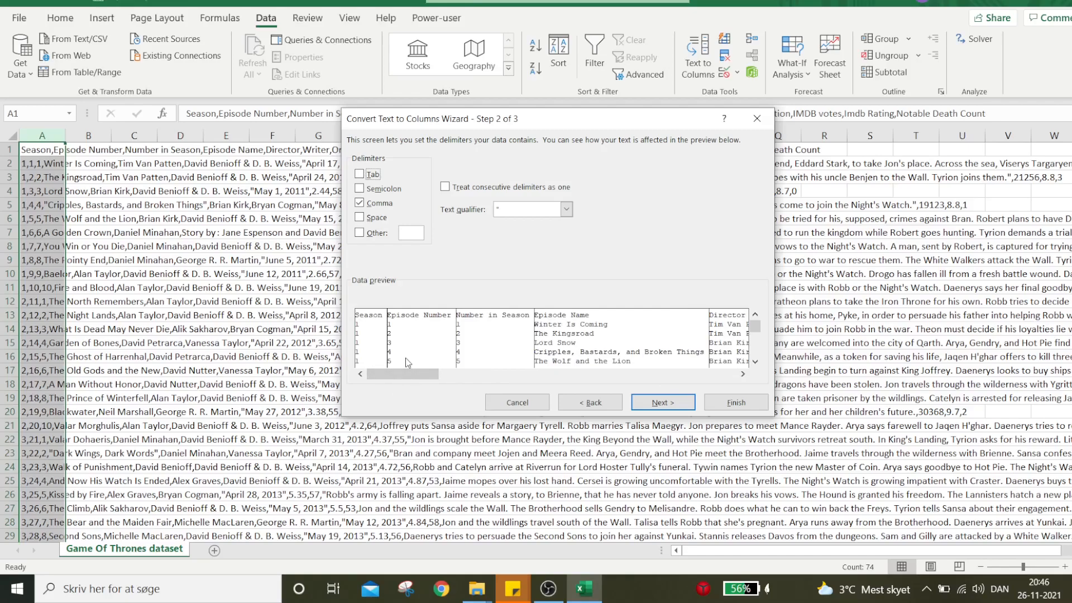
left_click(662, 402)
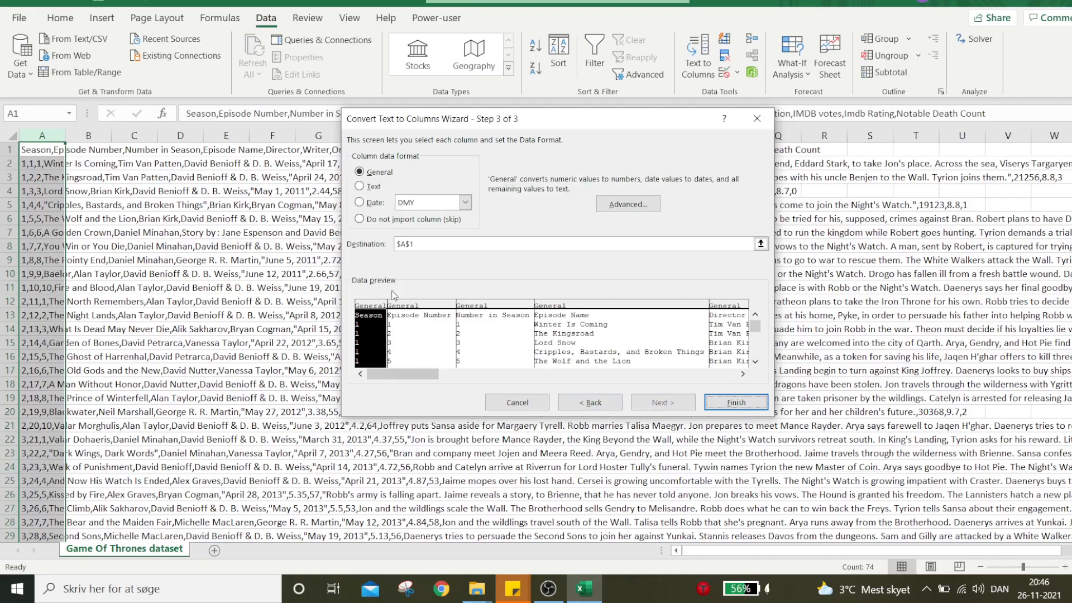
mouse_move(381, 261)
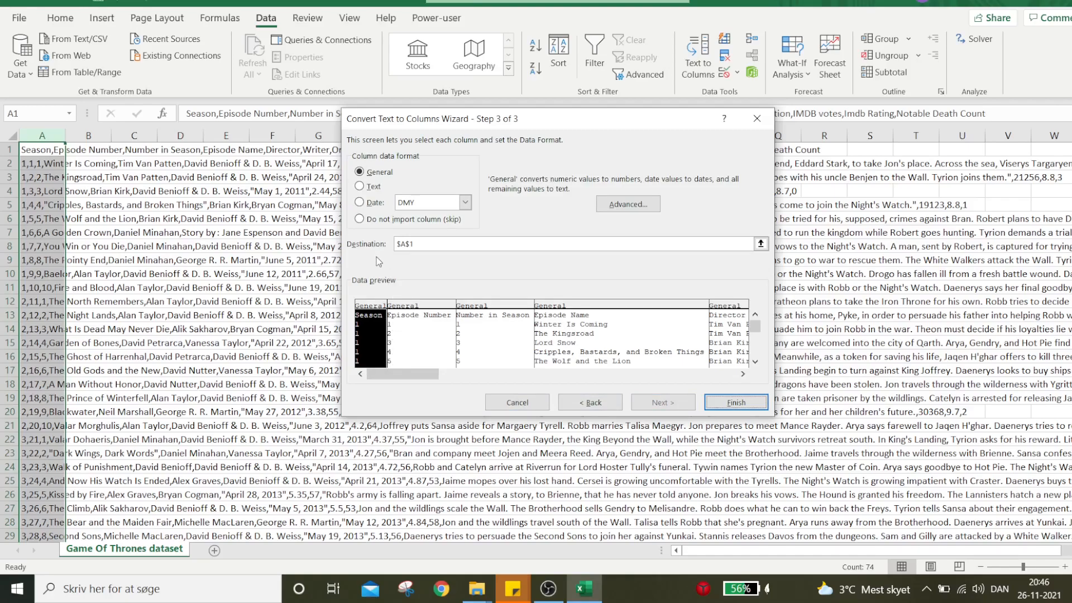
mouse_move(419, 276)
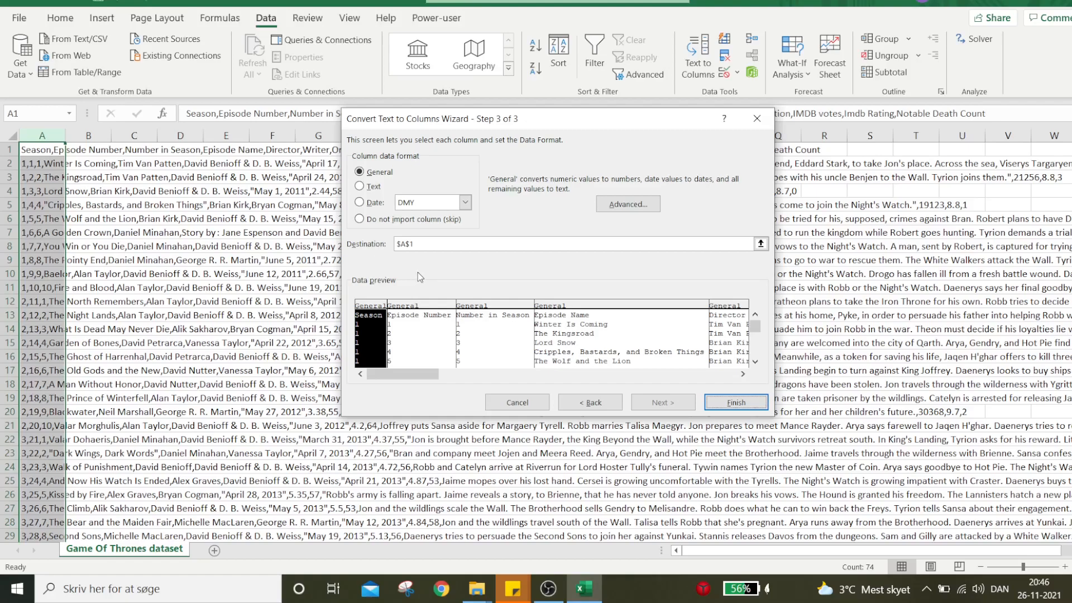
mouse_move(456, 293)
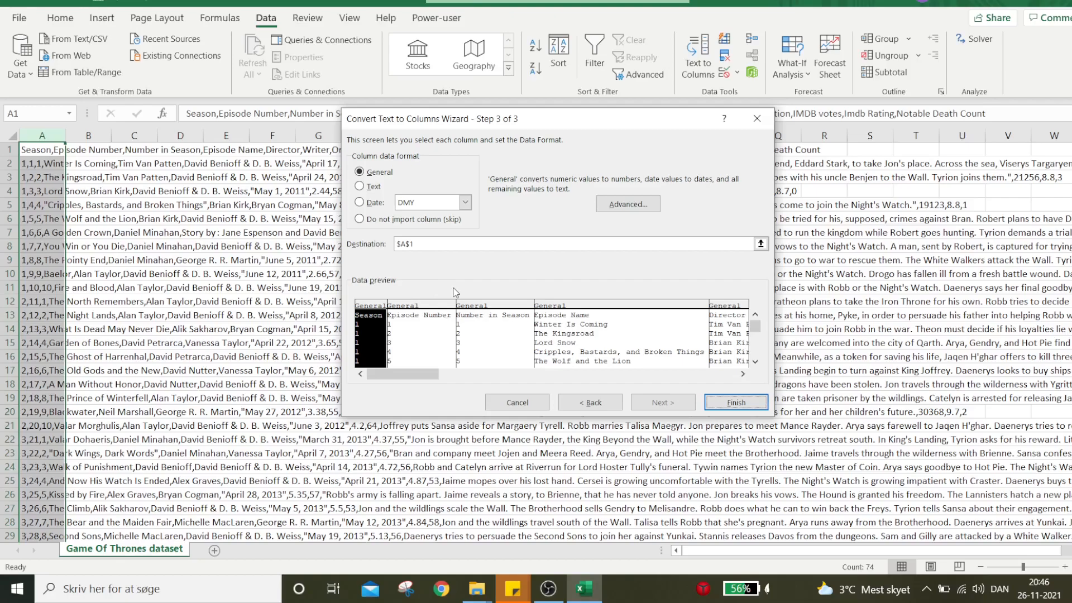
mouse_move(596, 286)
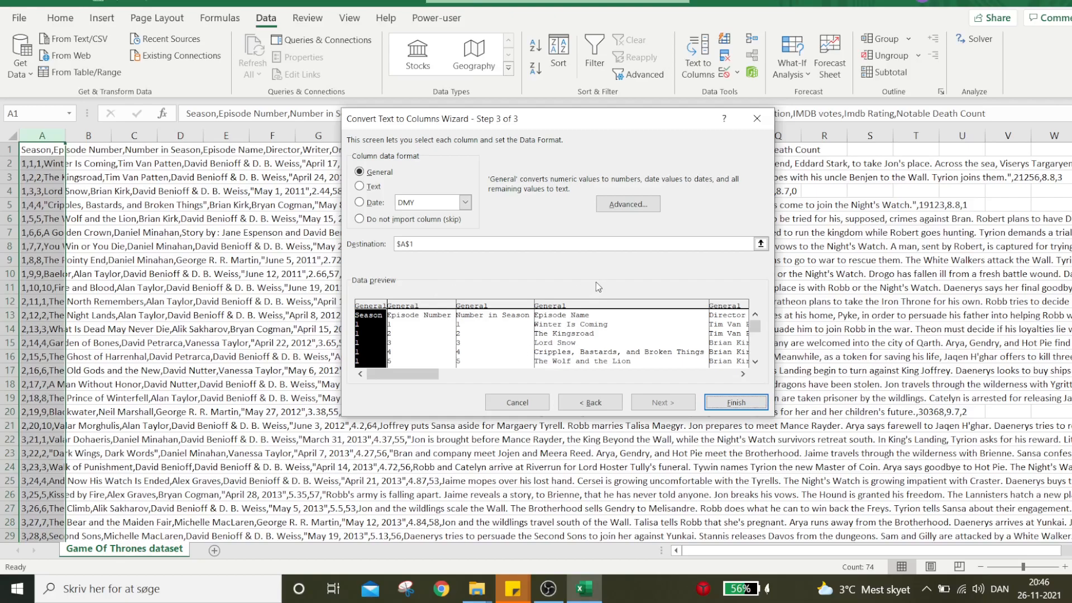
Finish the comma split and autofit the widths of all episode columns
left_click(734, 402)
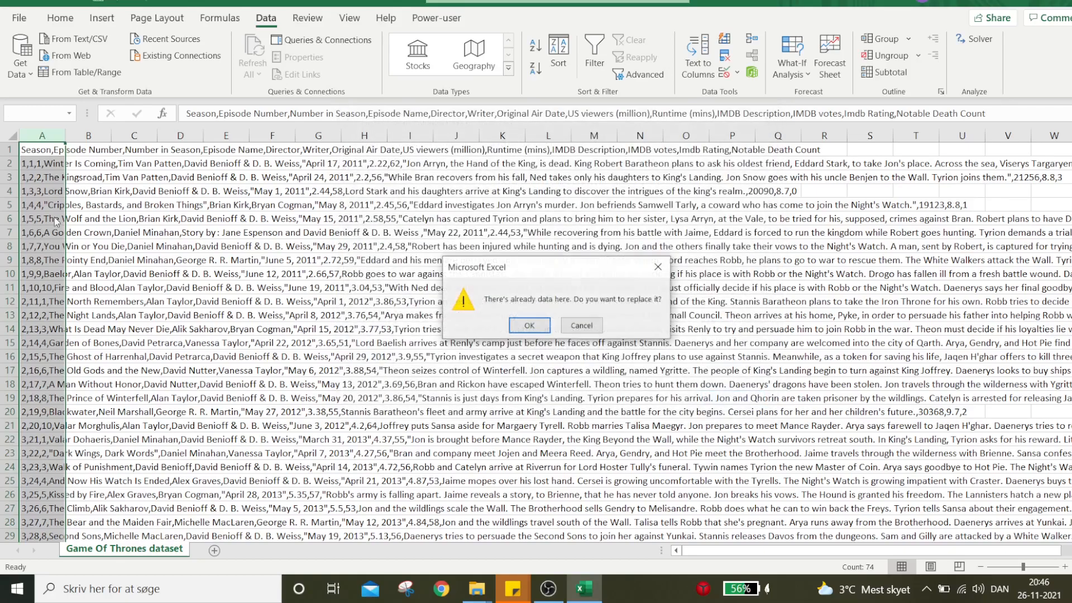
left_click(528, 325)
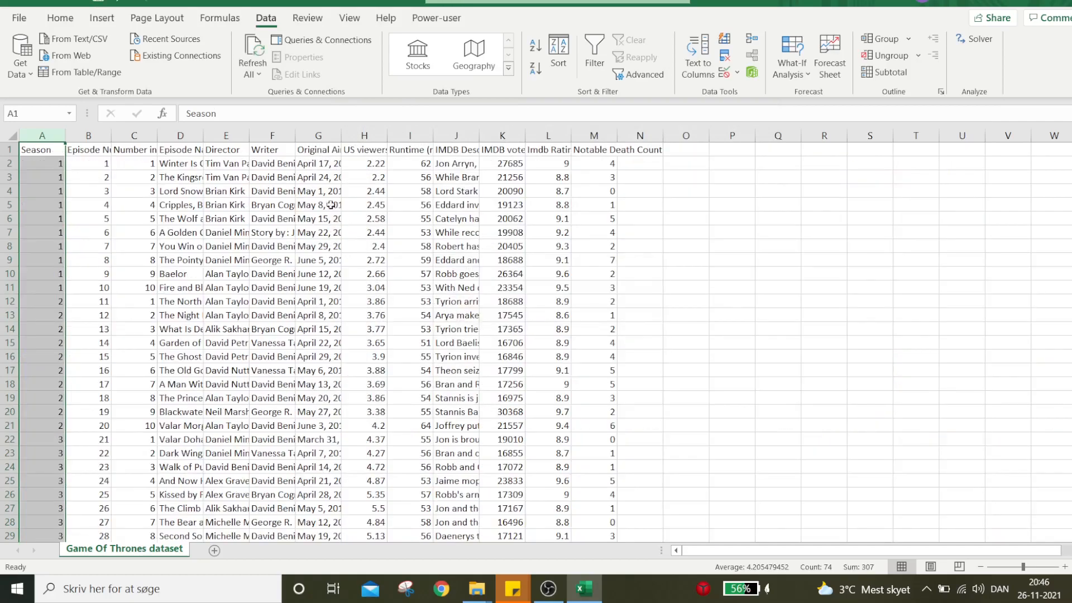
left_click(41, 135)
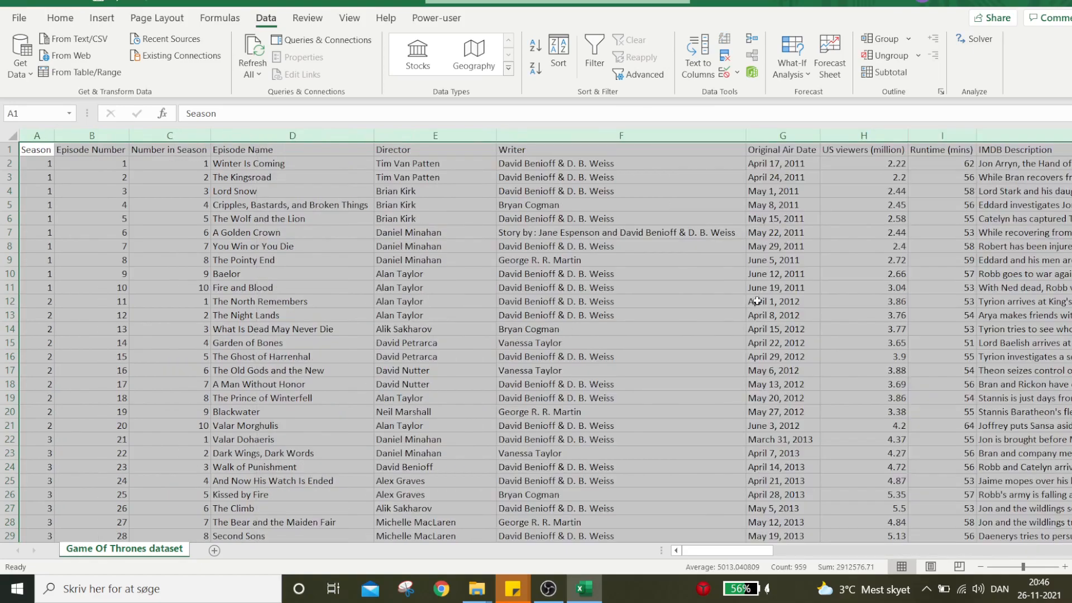
left_click(434, 329)
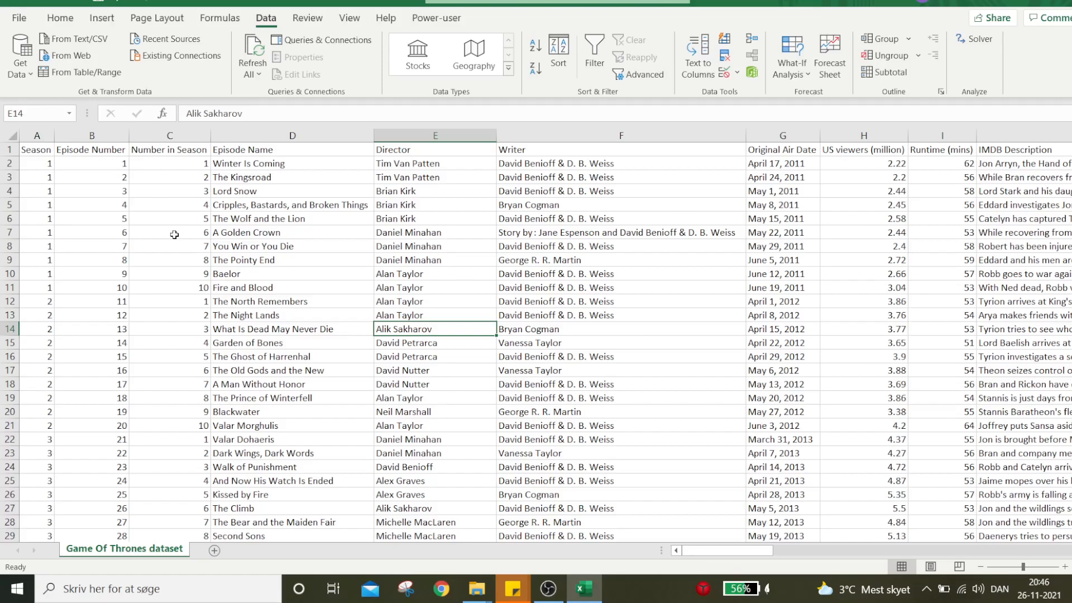
mouse_move(212, 204)
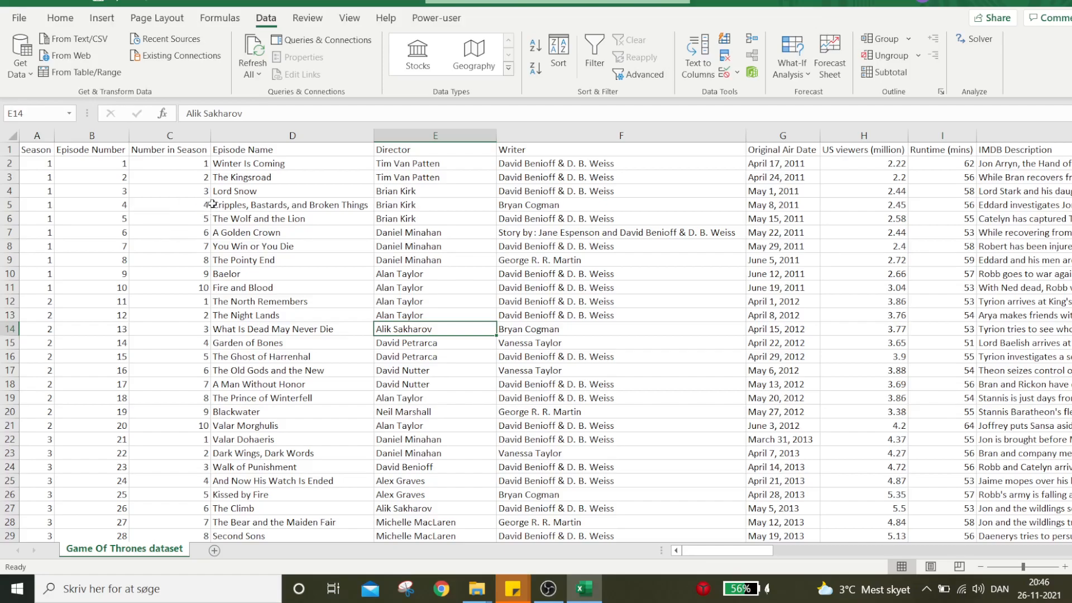
mouse_move(164, 186)
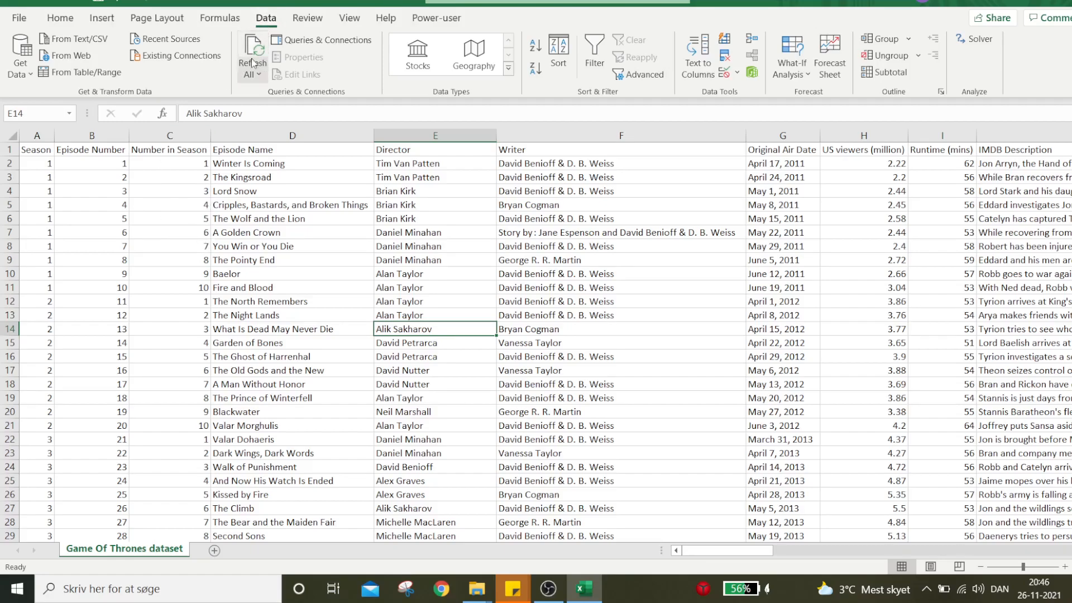
mouse_move(76, 39)
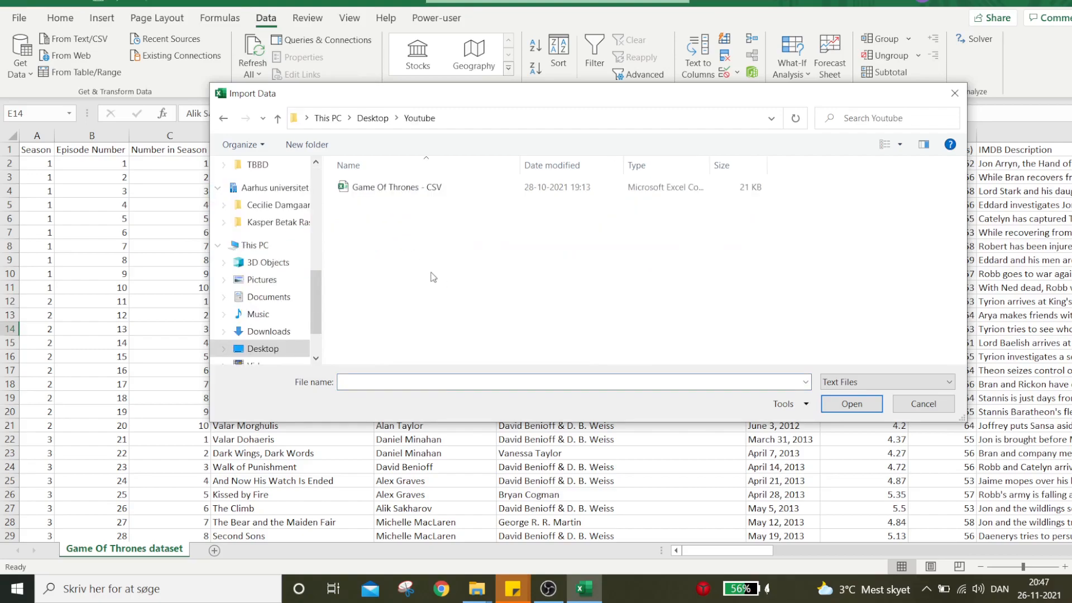
mouse_move(398, 231)
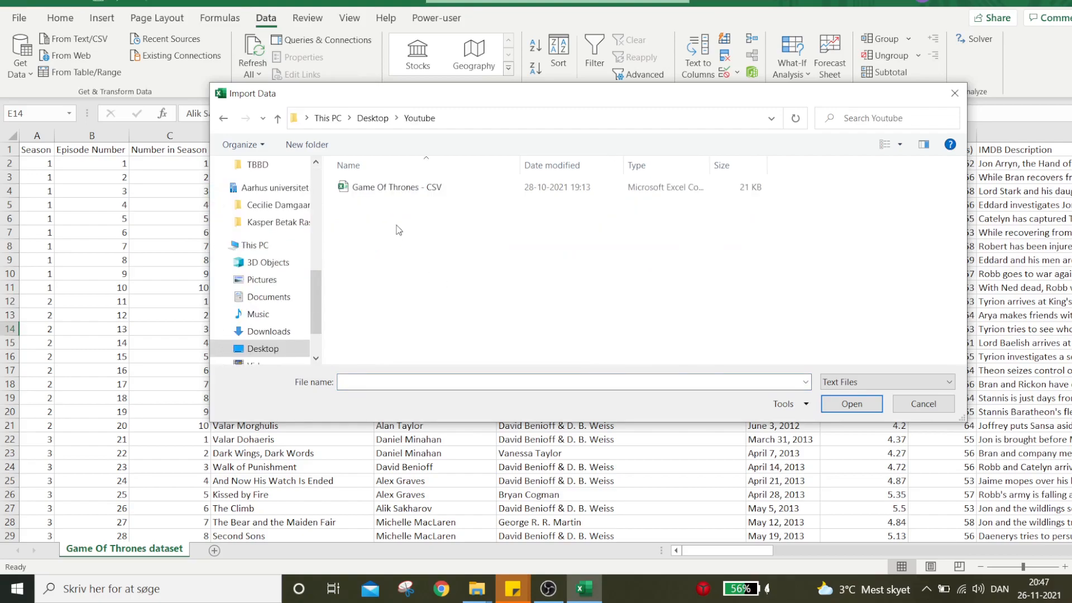
Import 'Game Of Thrones - CSV' from the Desktop\Youtube folder
left_click(397, 186)
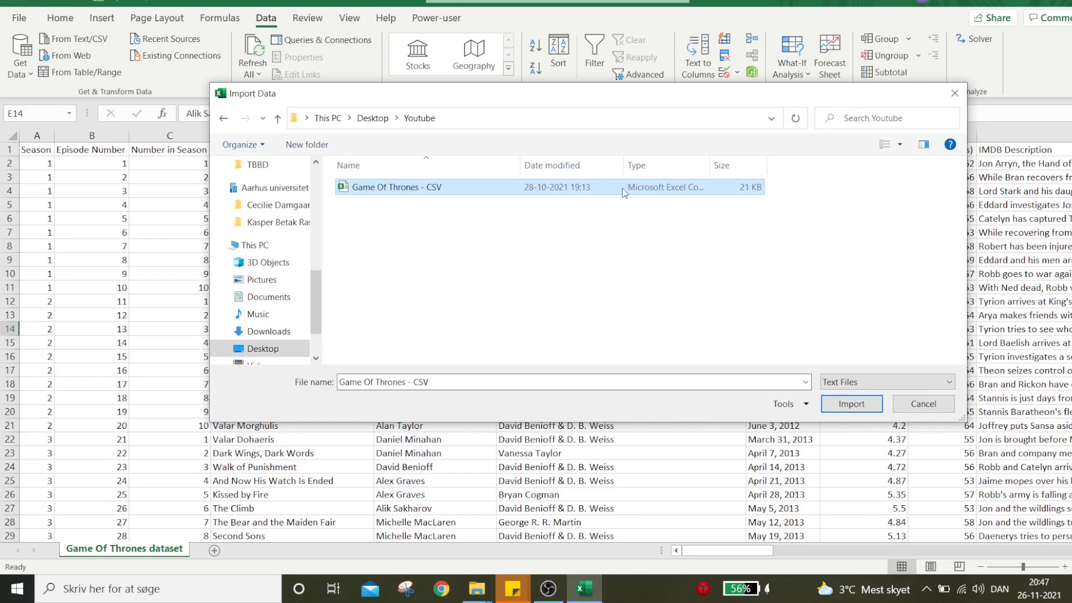
mouse_move(60, 302)
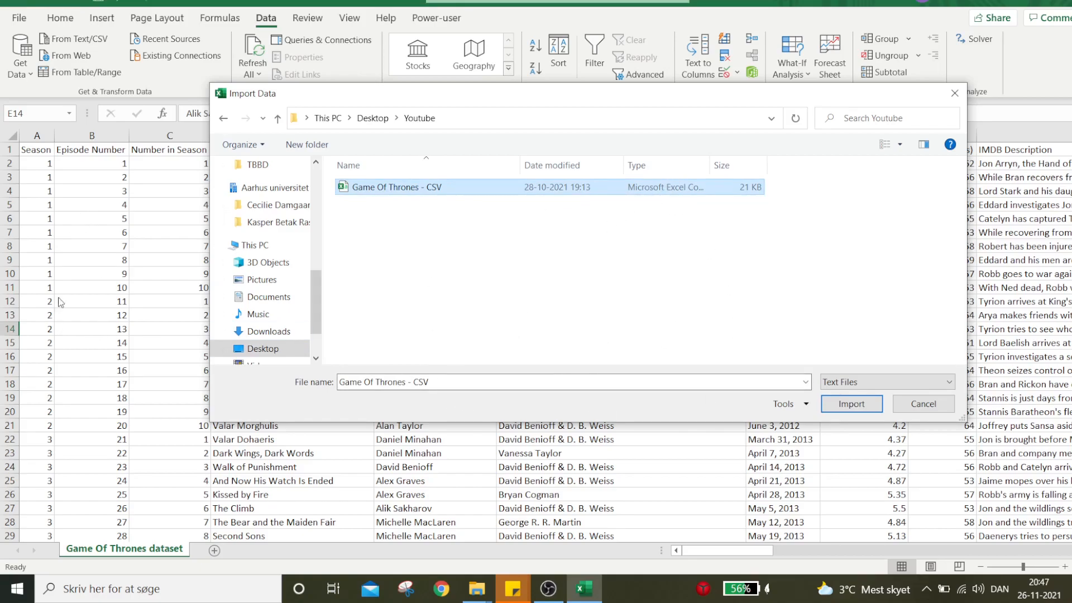
mouse_move(462, 283)
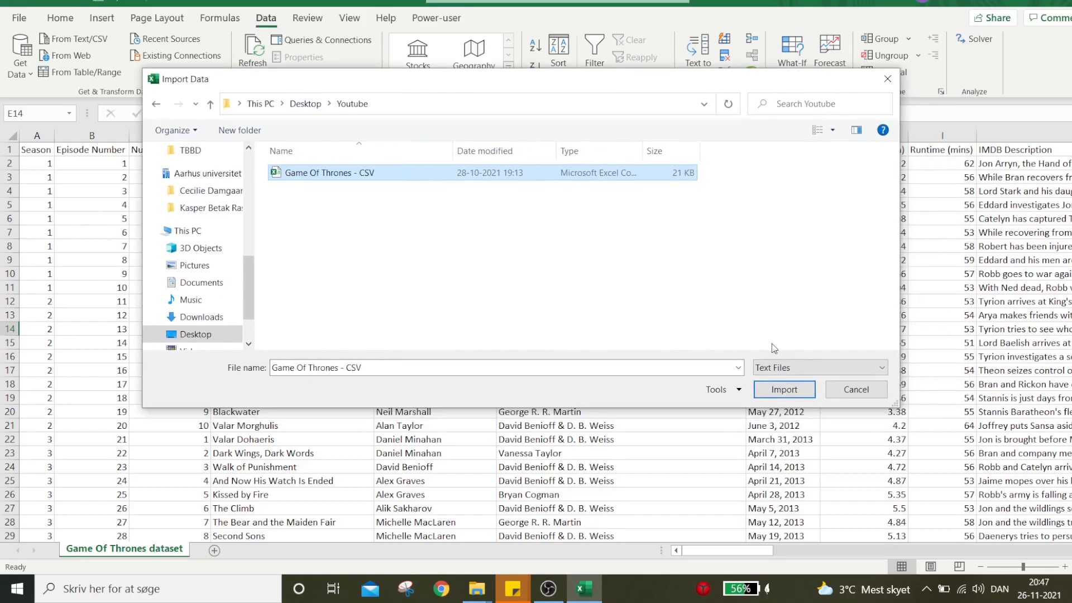
left_click(784, 389)
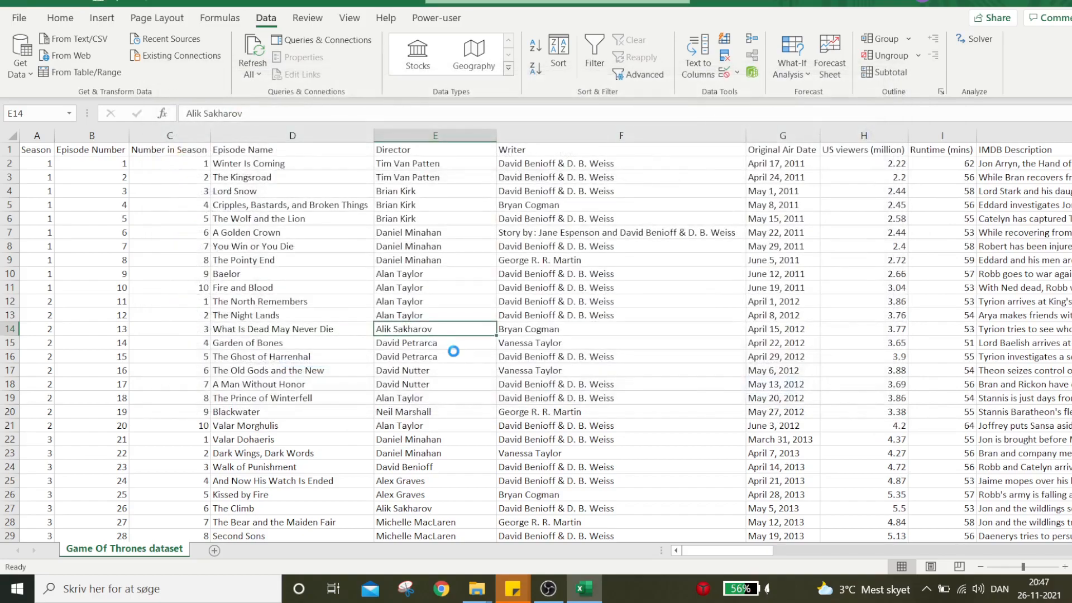
Check the comma-delimited, UTF-8 preview of the CSV and load it
left_click(252, 54)
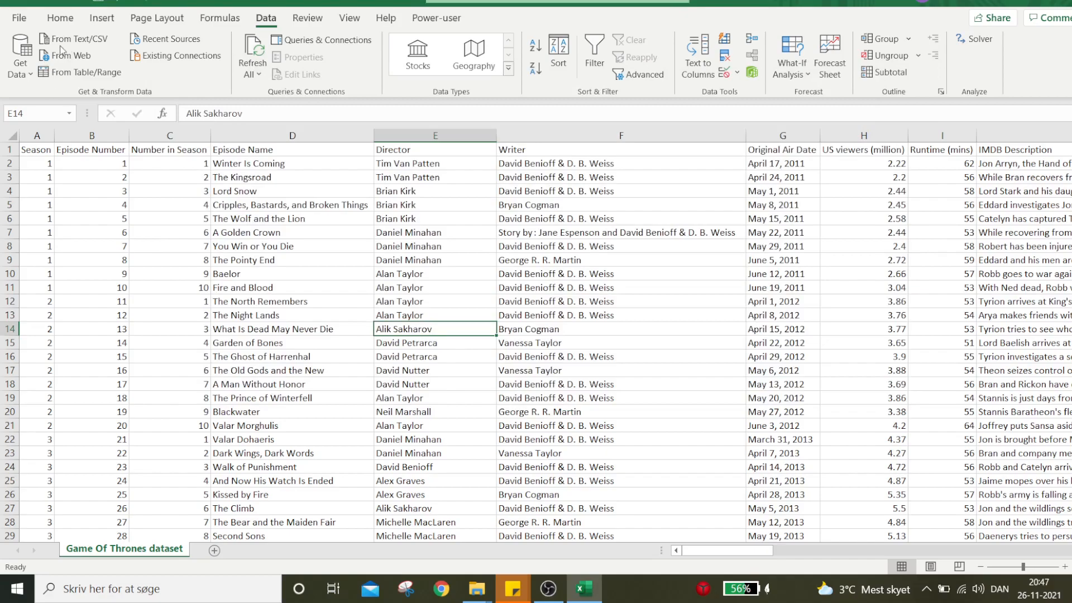
left_click(70, 39)
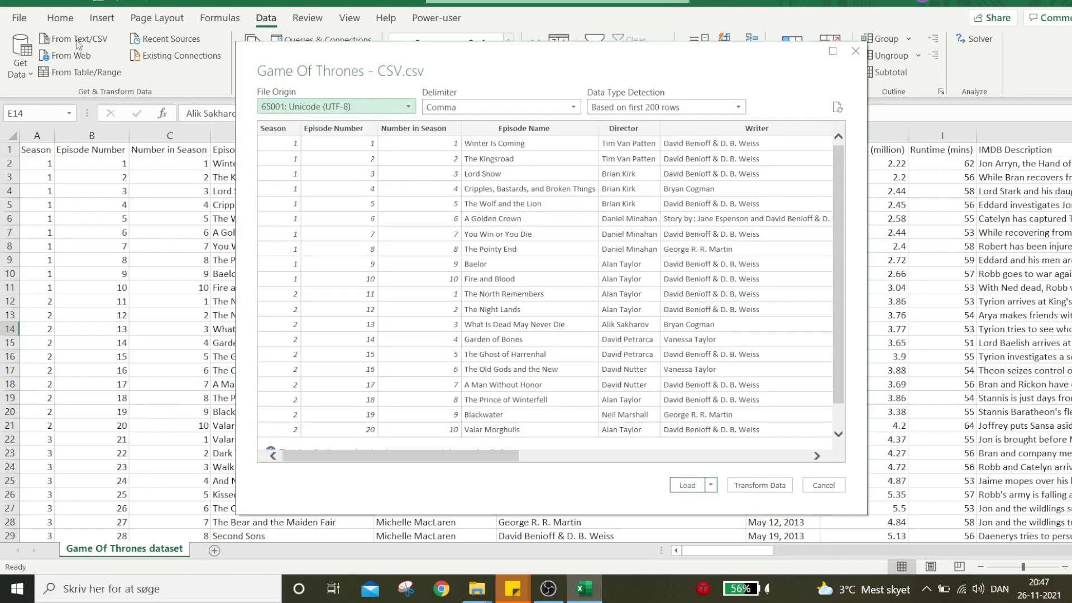
mouse_move(470, 176)
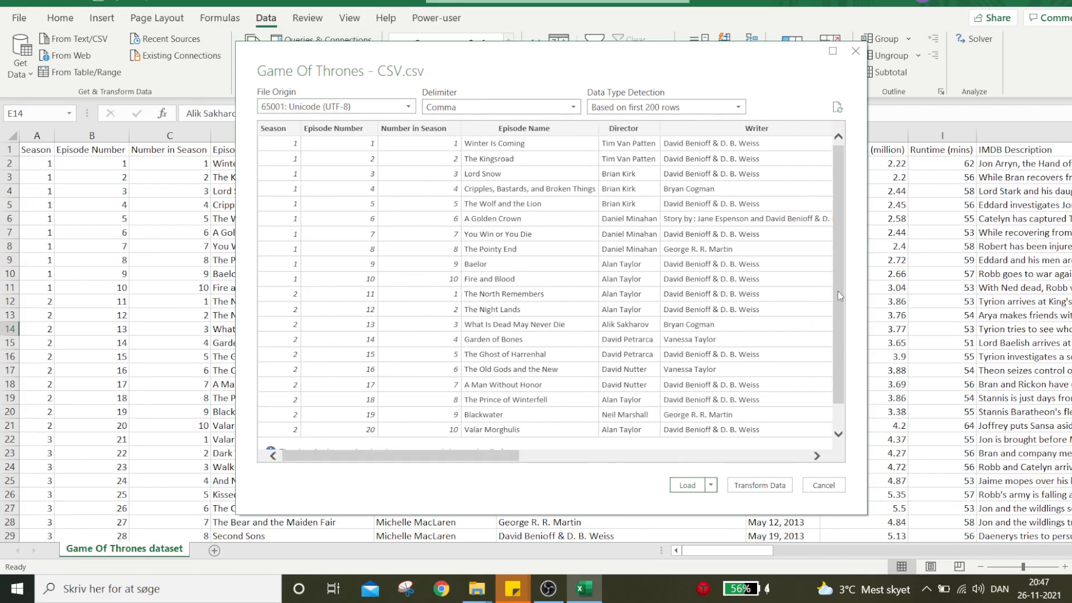
left_click(687, 485)
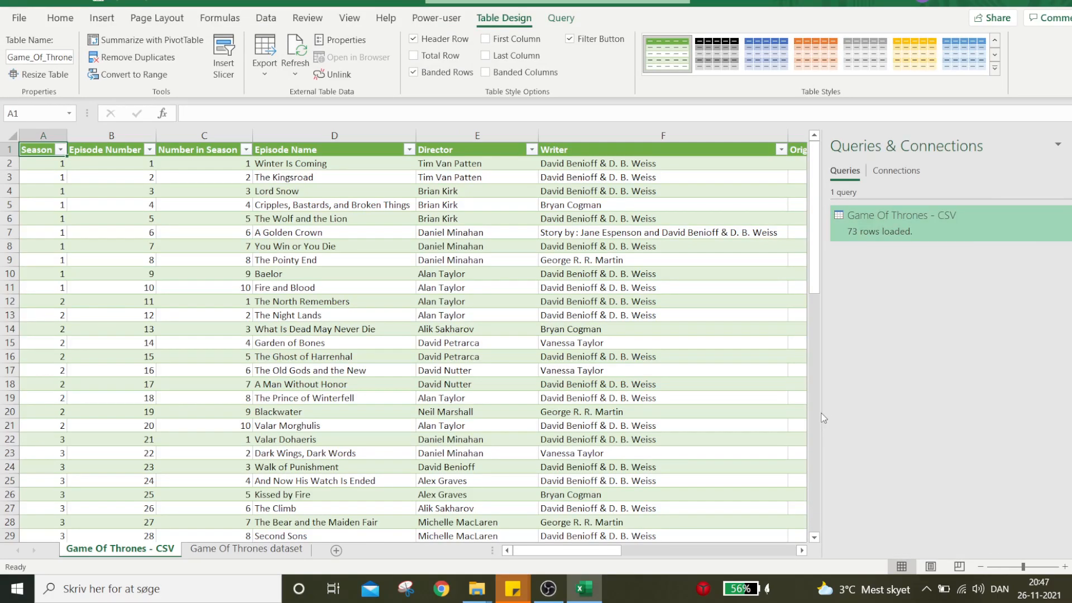
mouse_move(814, 428)
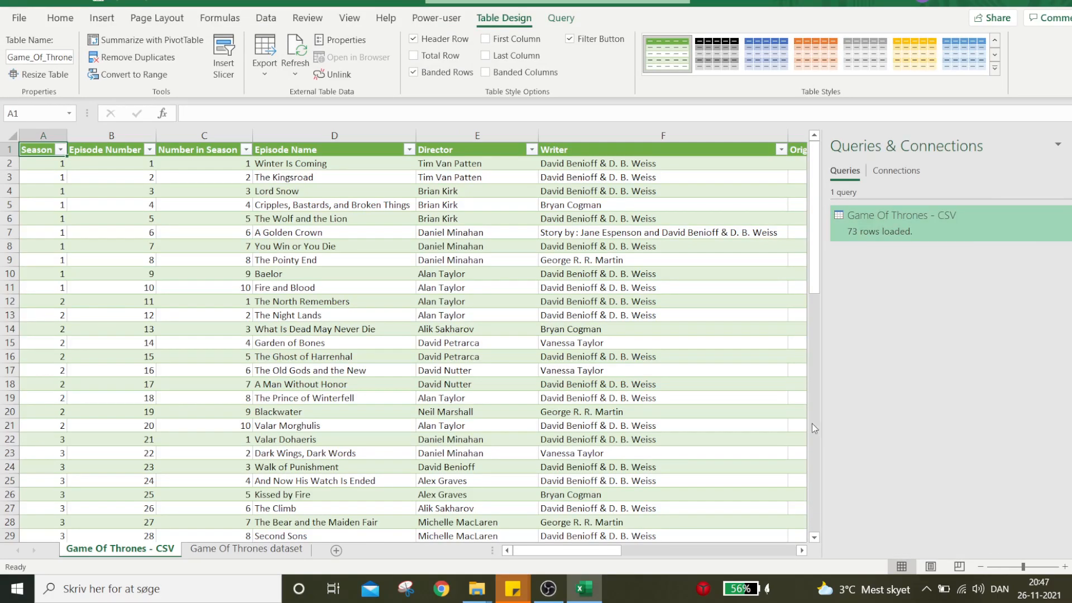
mouse_move(761, 424)
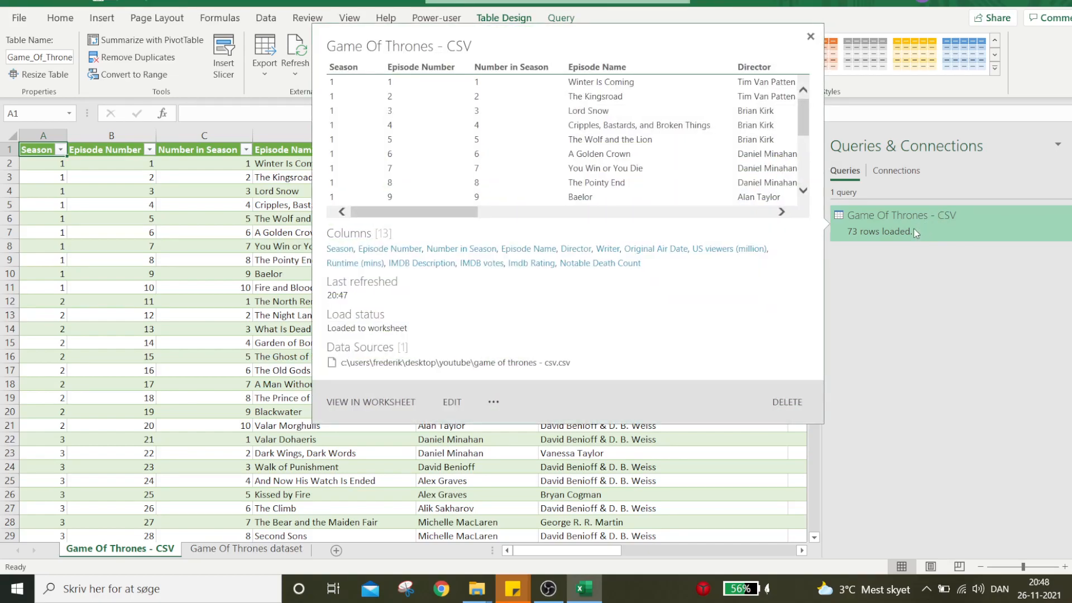
Dismiss the query details and inspect the actions for The Night Lands table cell
left_click(810, 37)
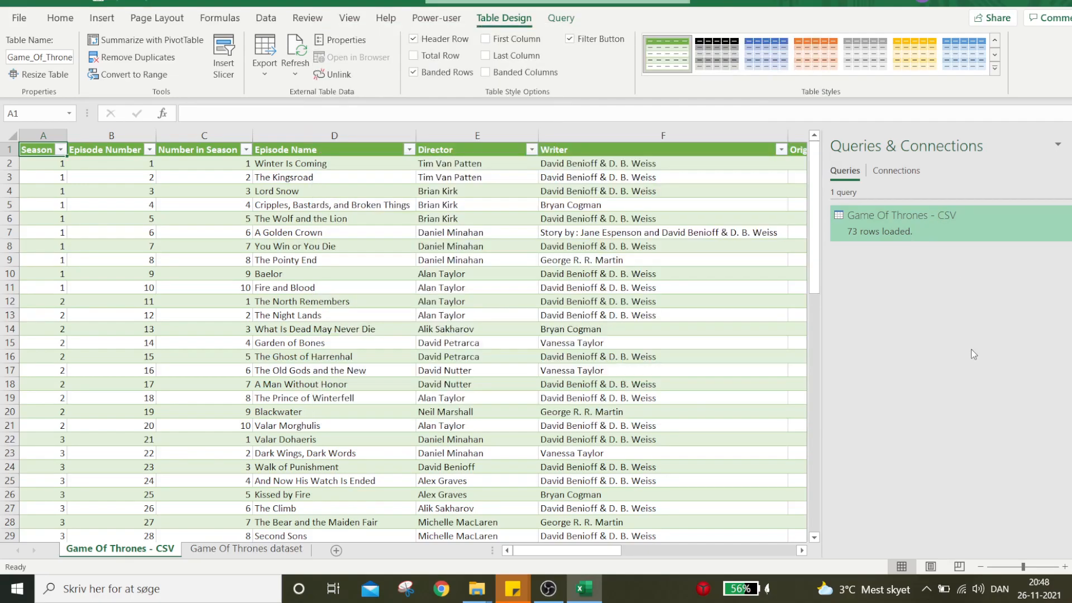
right_click(901, 215)
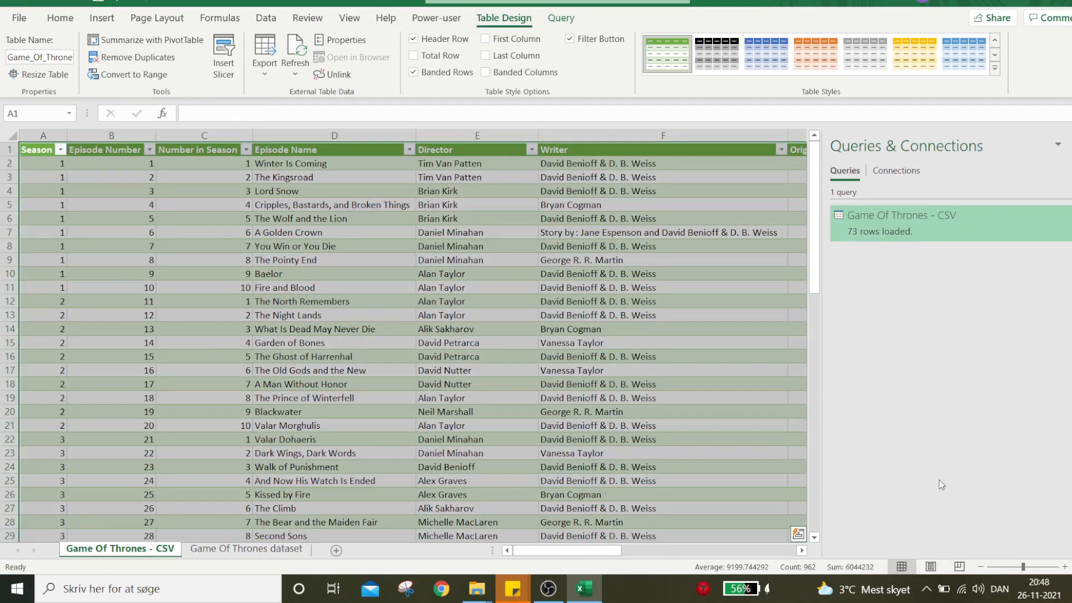
left_click(335, 329)
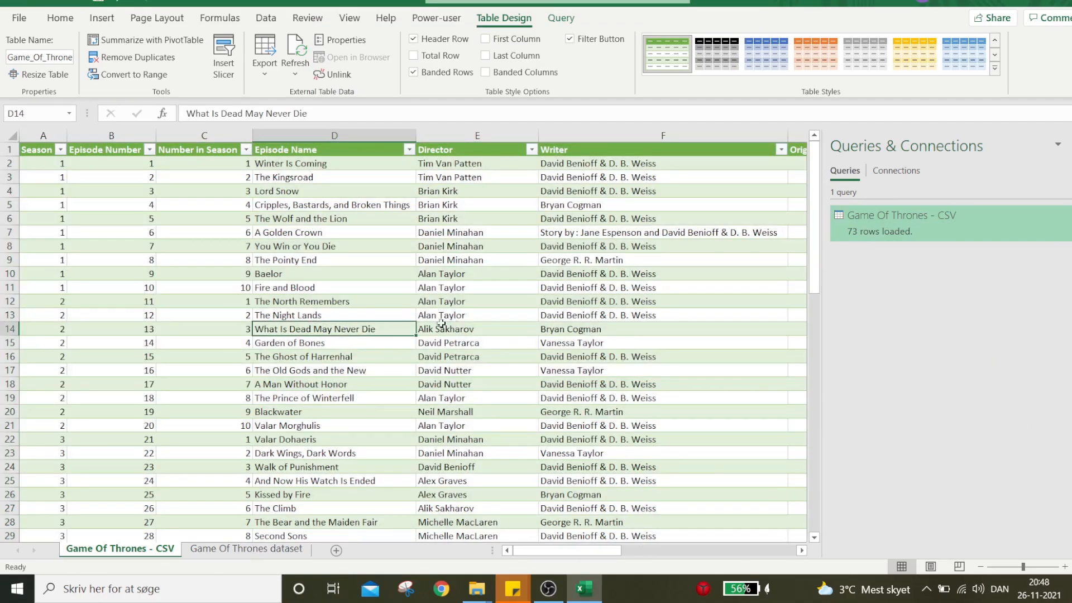
right_click(287, 315)
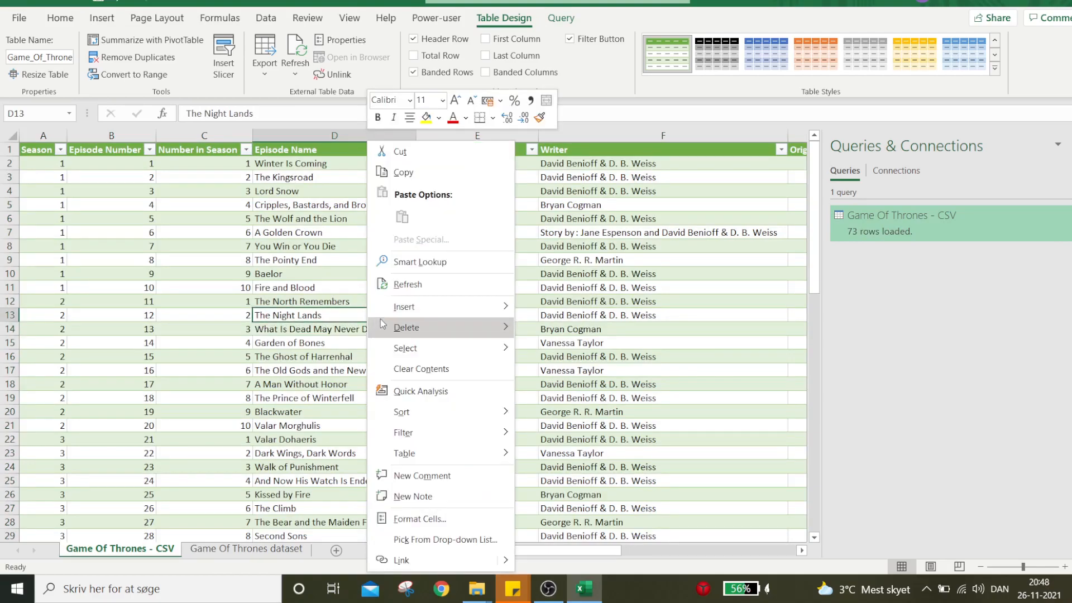